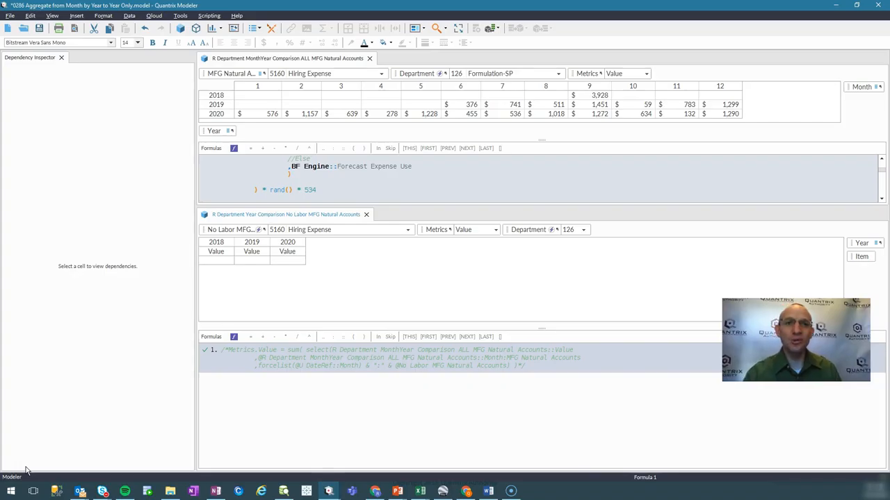
{"action": "mouse_move", "coordinate": [17, 411]}
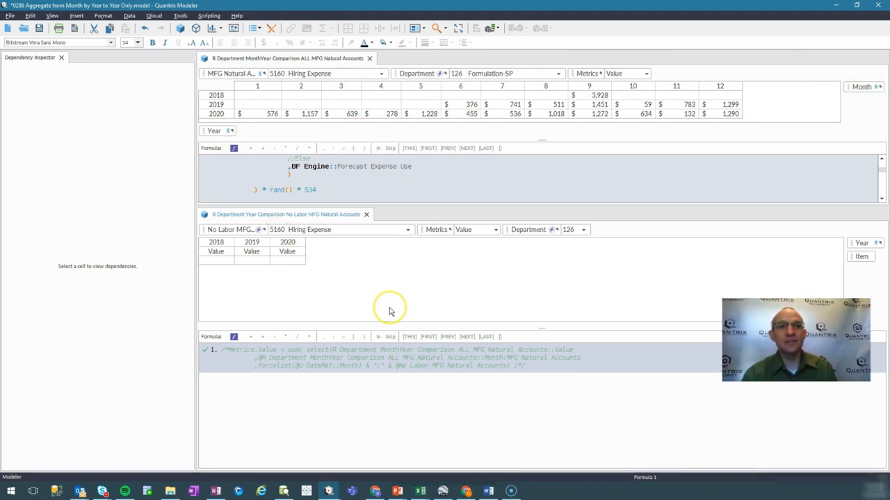
{"action": "mouse_move", "coordinate": [378, 299]}
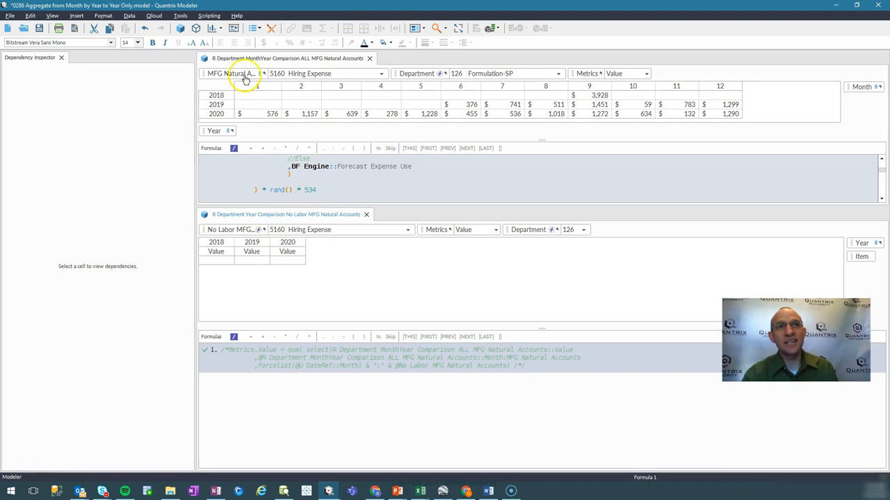
Step: Focus the year comparison matrix and insert a new blank formula line above the commented-out formula
{"action": "left_click", "coordinate": [258, 229]}
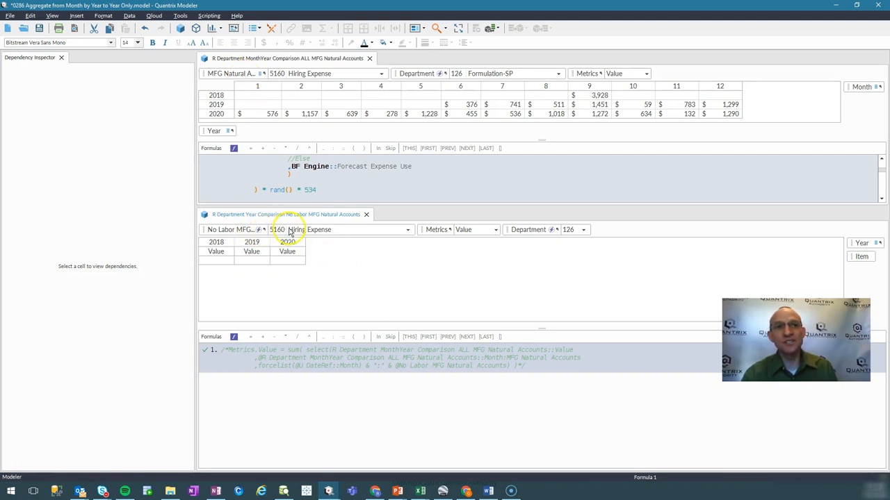
{"action": "left_click", "coordinate": [216, 252]}
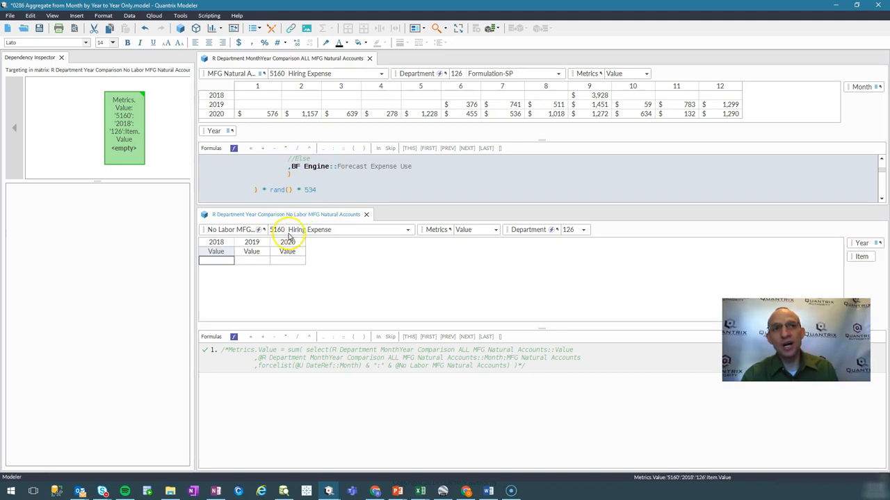
{"action": "mouse_move", "coordinate": [512, 131]}
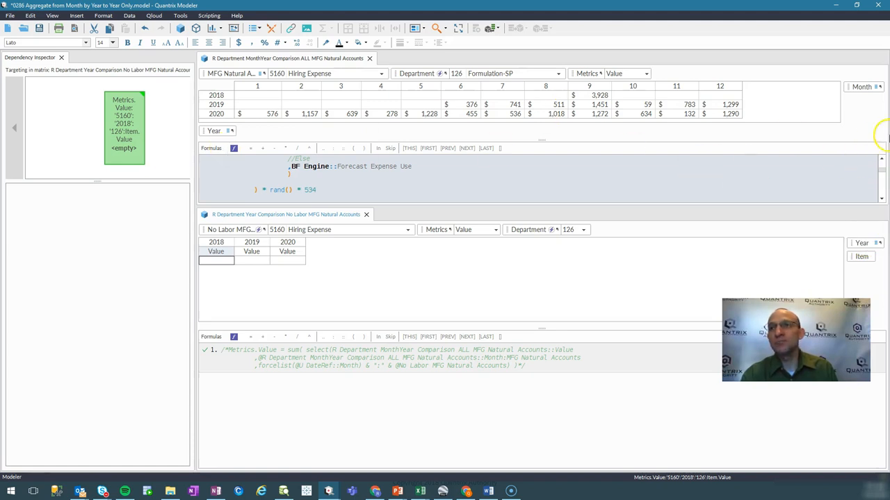
{"action": "mouse_move", "coordinate": [275, 287]}
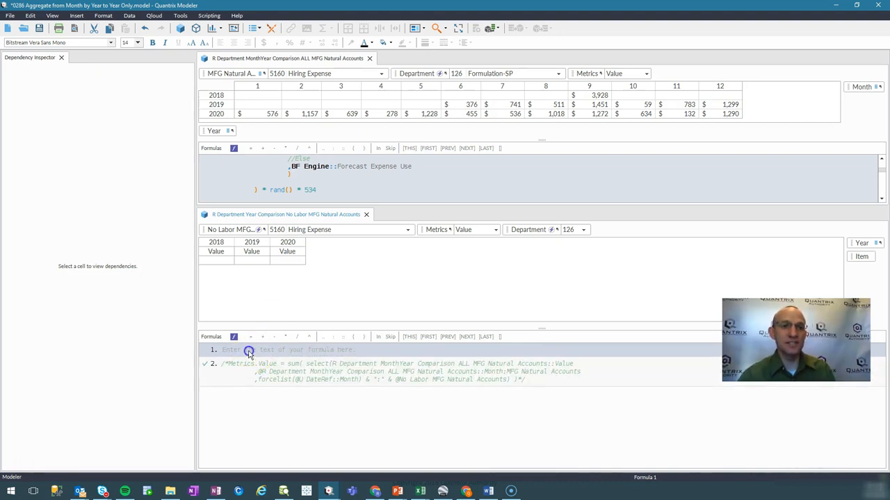
Step: Write Metrics.Value = sumselect( and reference the MonthYear matrix's Value, yielding #SIZE for now
{"action": "type", "text": "Metrics:Value"}
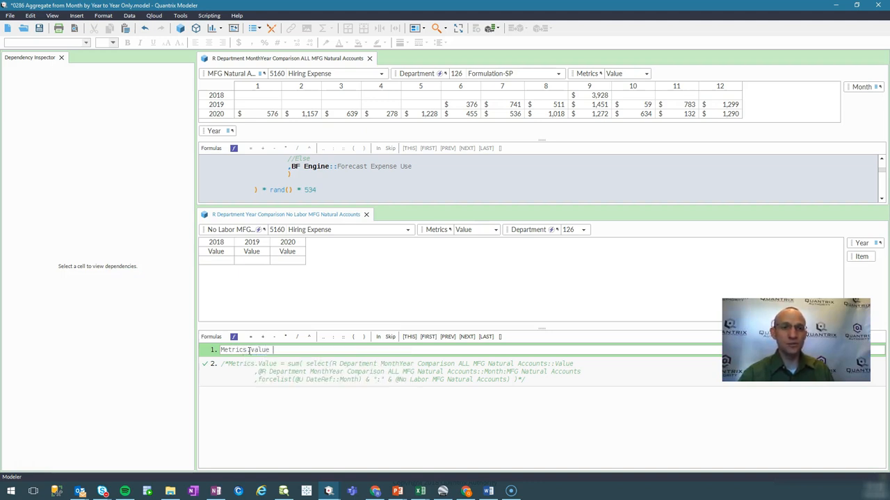
{"action": "type", "text": "="}
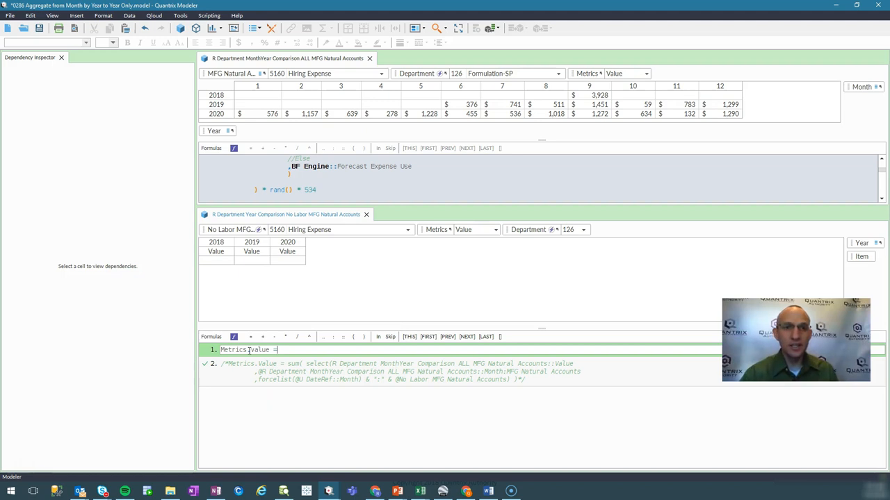
{"action": "type", "text": "sum(select(R Department MonthYear Comparison ALL MFG Natural Accounts::Value"}
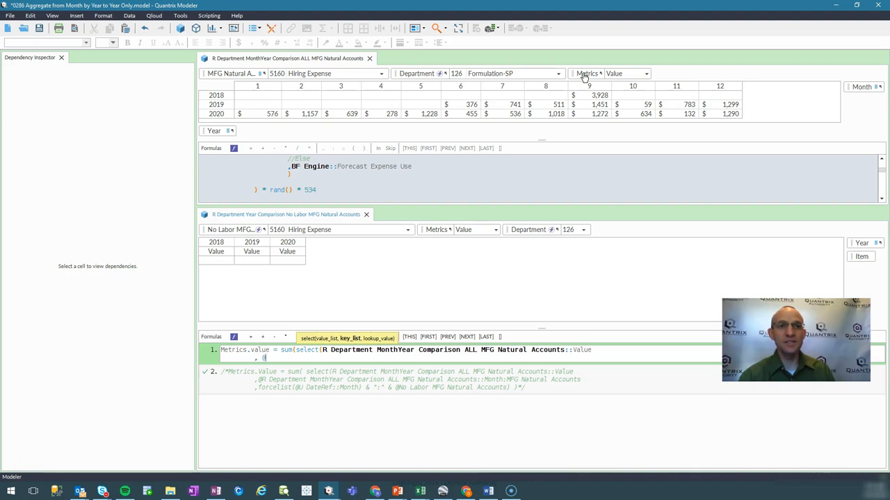
{"action": "left_click", "coordinate": [233, 73]}
{"action": "type", "text": ", @No Labor MFG Natural Accounts) )"}
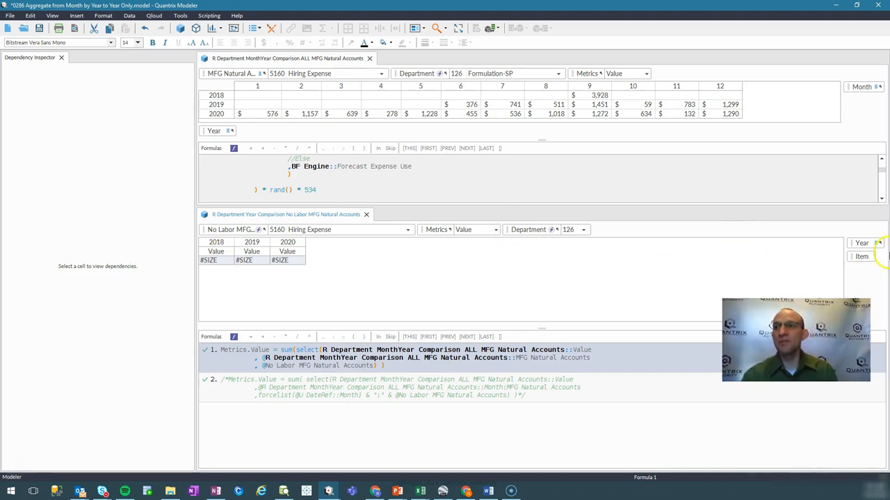
{"action": "mouse_move", "coordinate": [236, 275]}
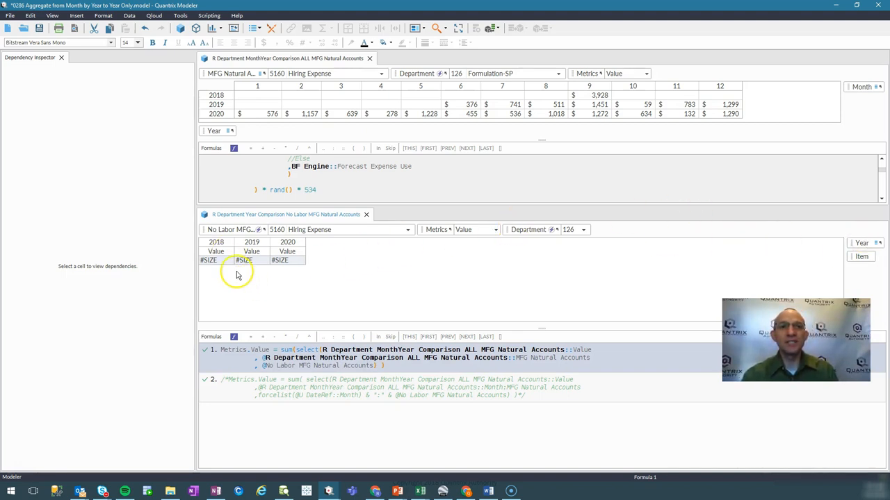
{"action": "left_click", "coordinate": [216, 260]}
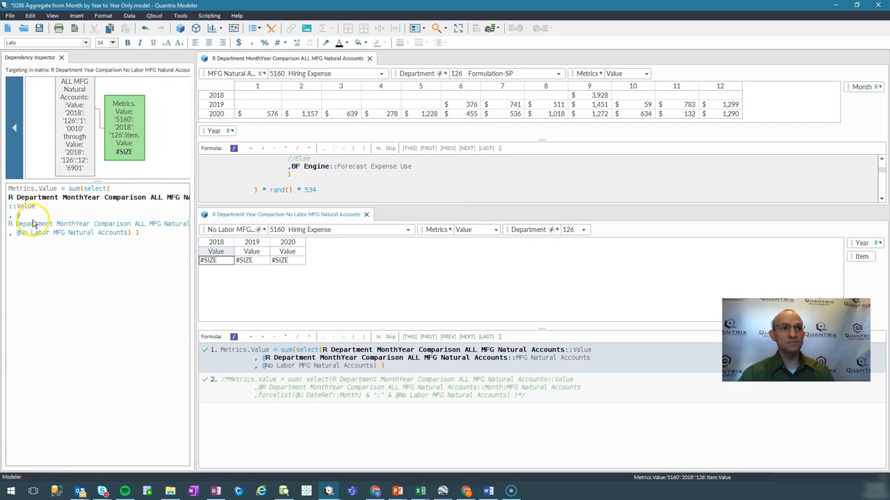
{"action": "mouse_move", "coordinate": [21, 232]}
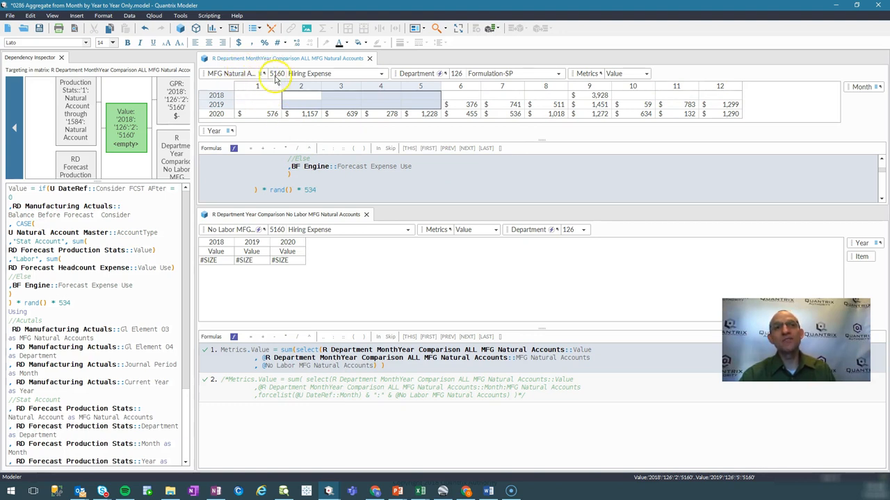
{"action": "mouse_move", "coordinate": [256, 104]}
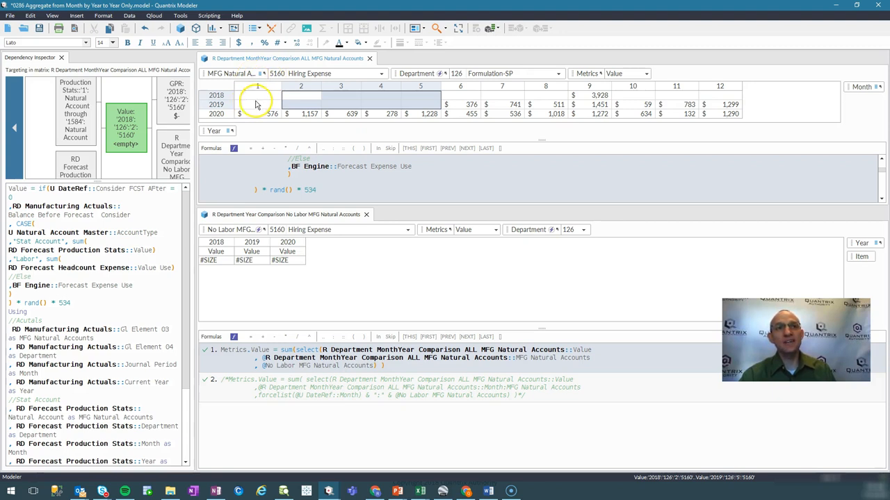
{"action": "left_click", "coordinate": [257, 105]}
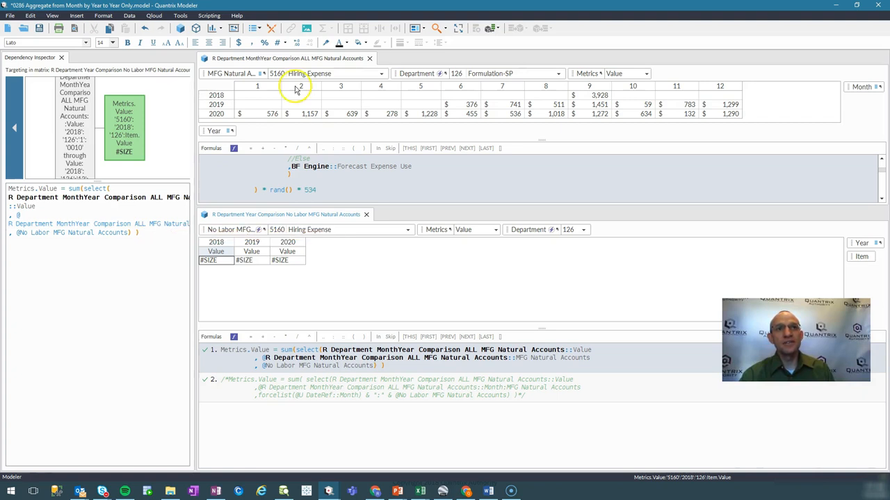
{"action": "mouse_move", "coordinate": [176, 224]}
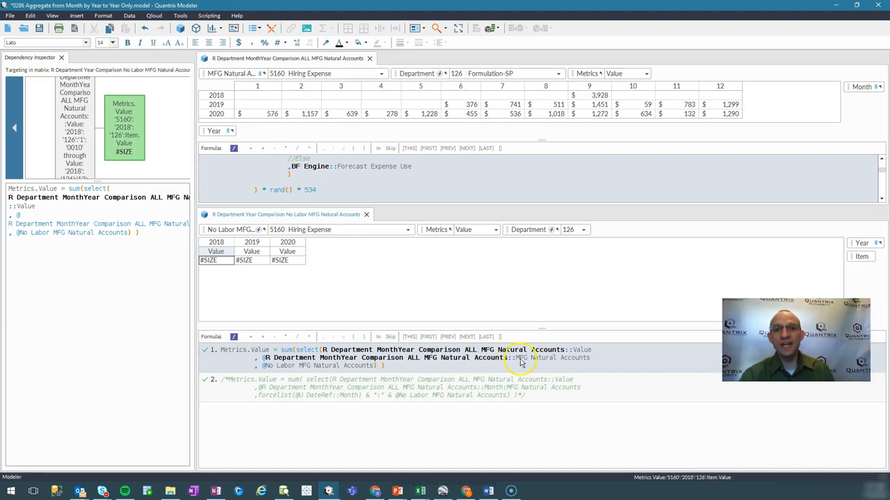
Step: Edit the sumselect to match on Month & ":" & account keys so cells show dashes instead of #SIZE
{"action": "left_click", "coordinate": [517, 357]}
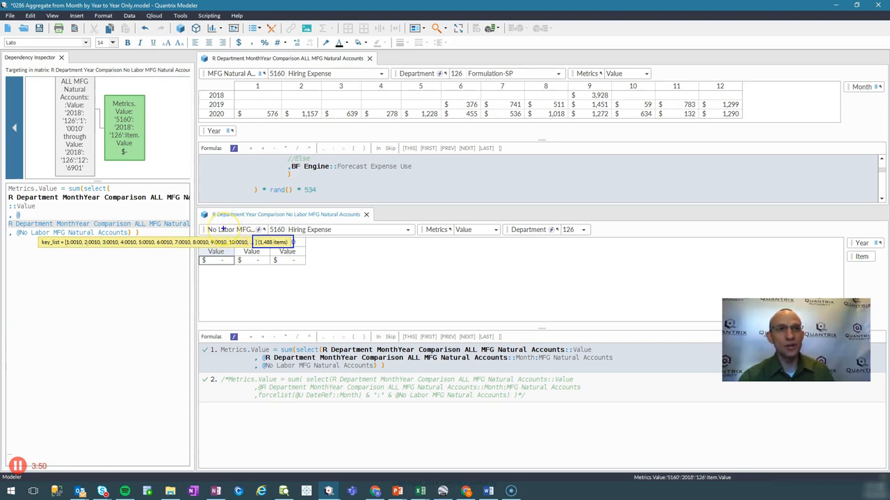
{"action": "mouse_move", "coordinate": [94, 361]}
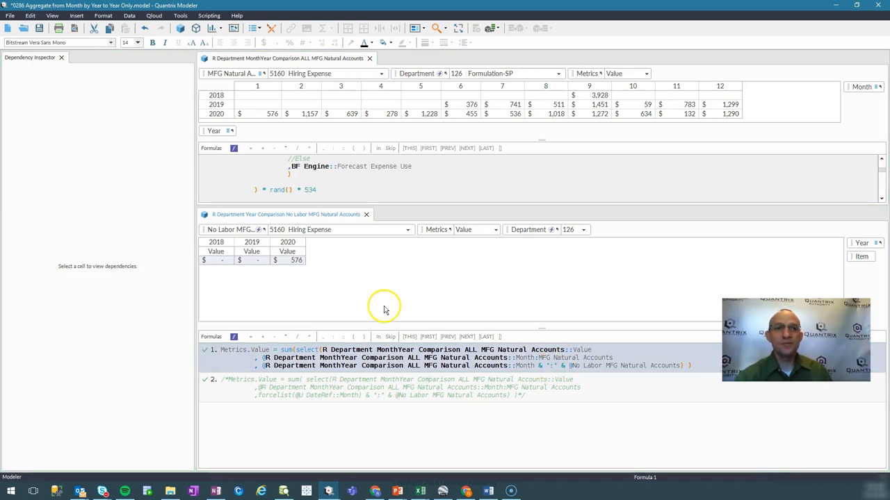
{"action": "left_click", "coordinate": [297, 260]}
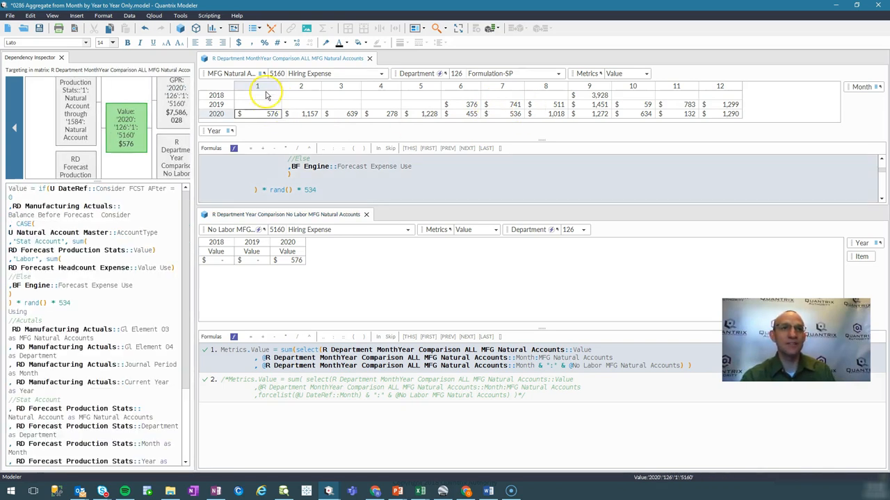
{"action": "mouse_move", "coordinate": [267, 114]}
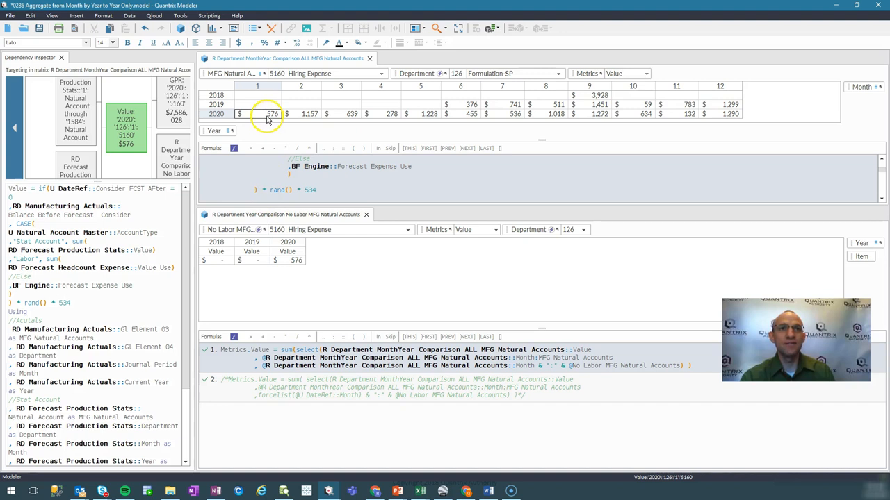
{"action": "left_click", "coordinate": [286, 260]}
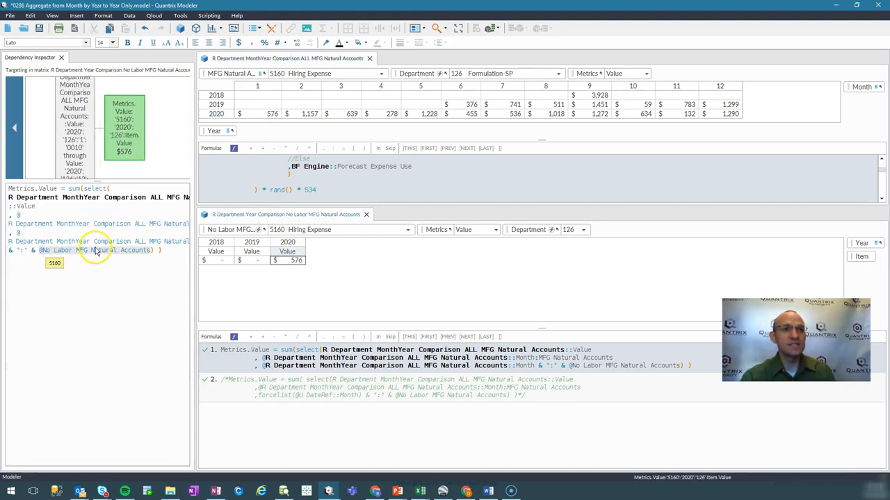
{"action": "mouse_move", "coordinate": [35, 250]}
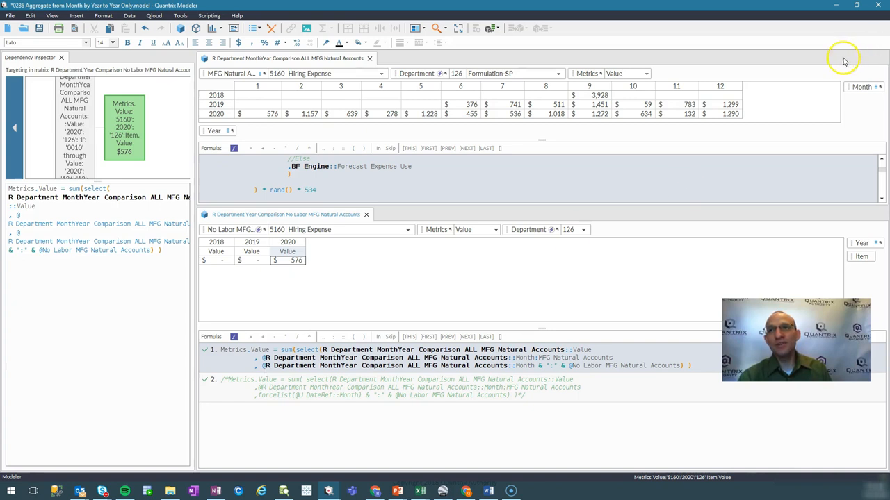
{"action": "mouse_move", "coordinate": [855, 92]}
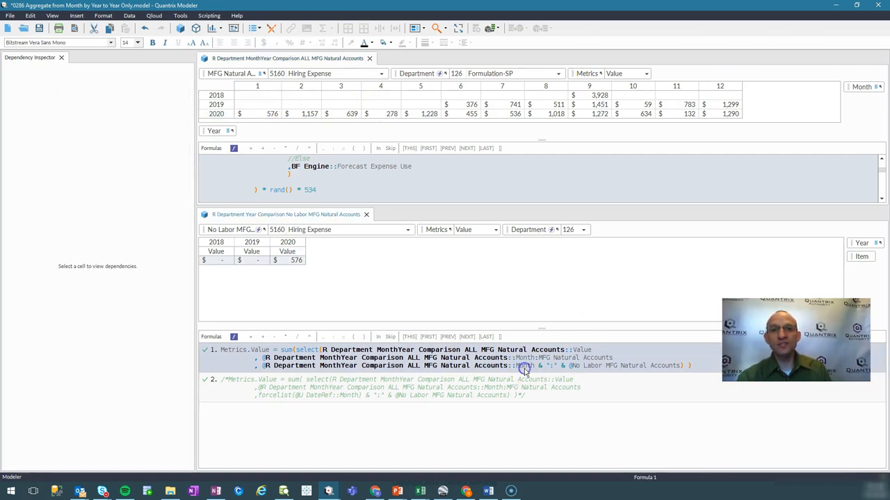
{"action": "left_click", "coordinate": [297, 260]}
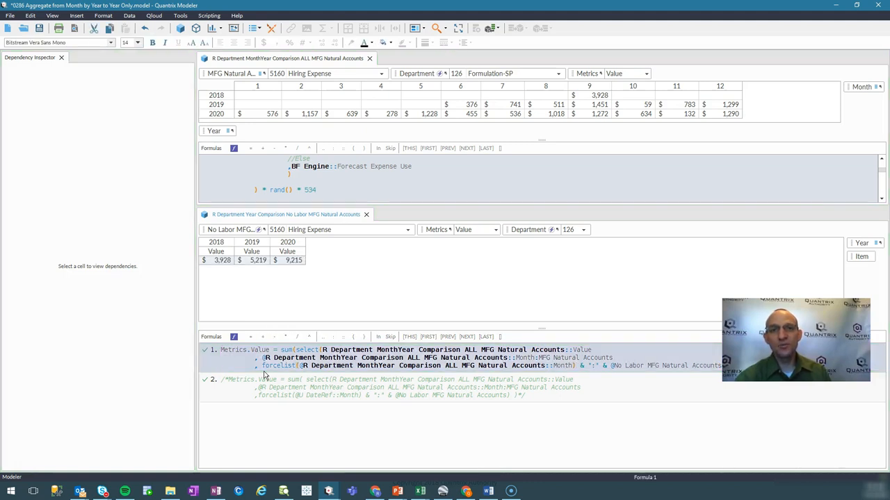
Step: Inspect the 2018 yearly total of 3,928 traced back to the forceList sumselect formula
{"action": "left_click", "coordinate": [216, 260]}
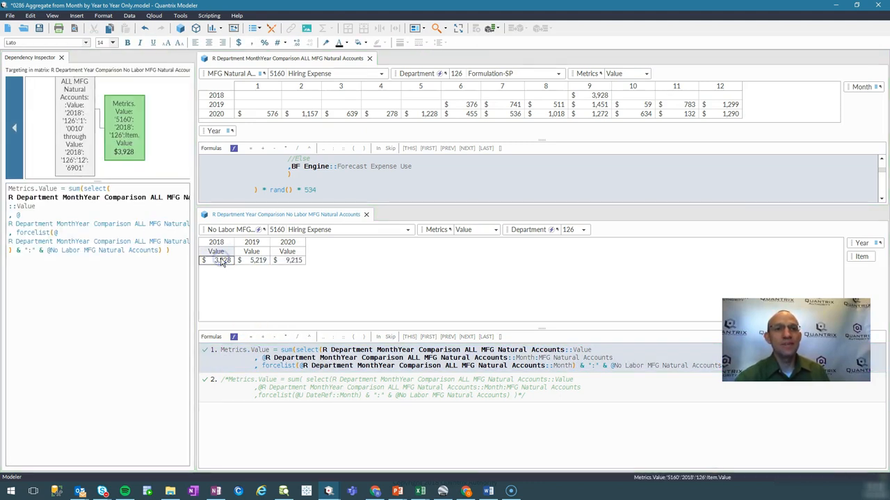
{"action": "mouse_move", "coordinate": [40, 251]}
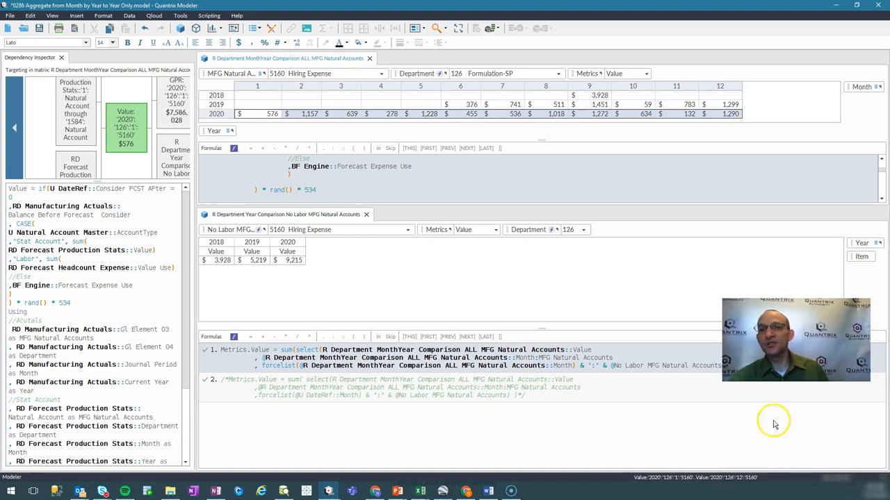
{"action": "left_click", "coordinate": [287, 260]}
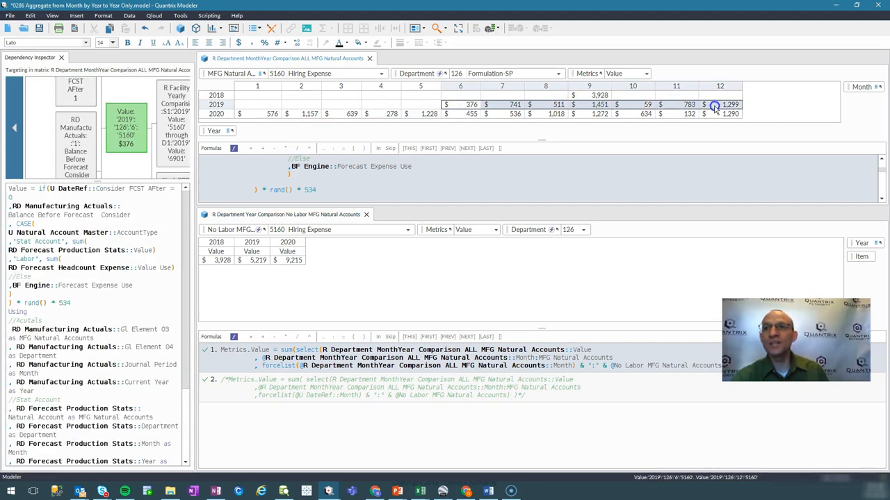
{"action": "left_click", "coordinate": [252, 260]}
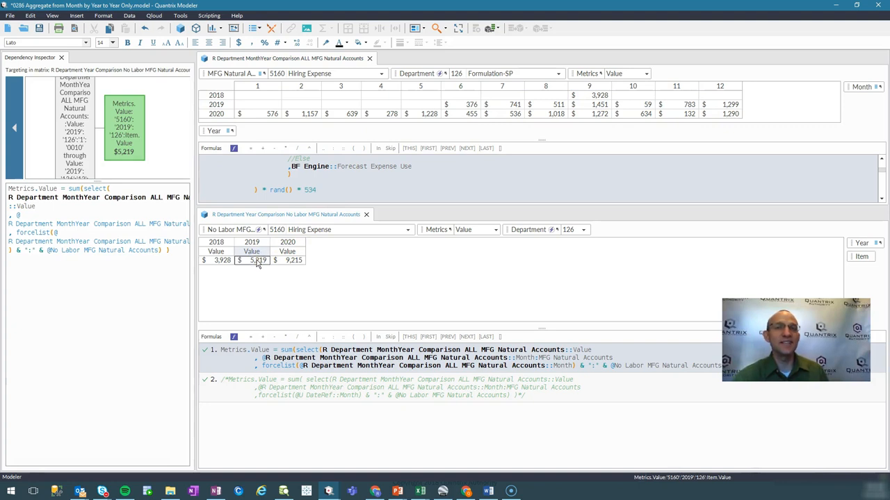
{"action": "left_click", "coordinate": [300, 114]}
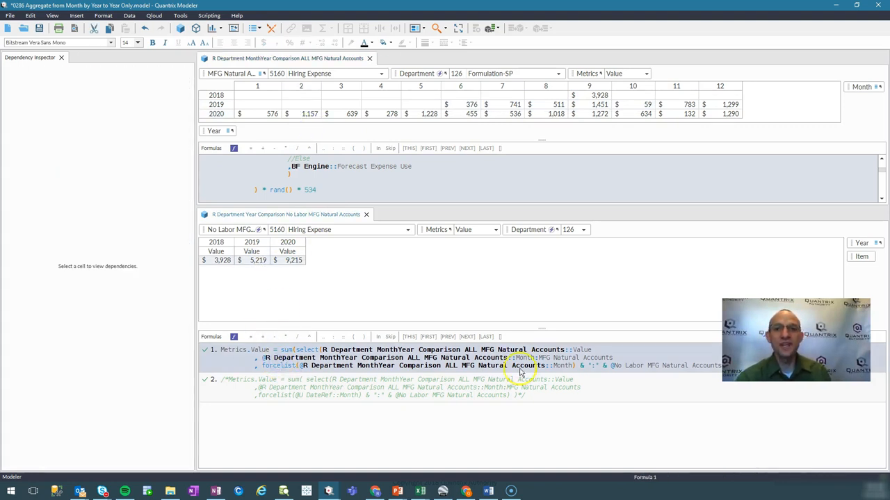
{"action": "mouse_move", "coordinate": [340, 205]}
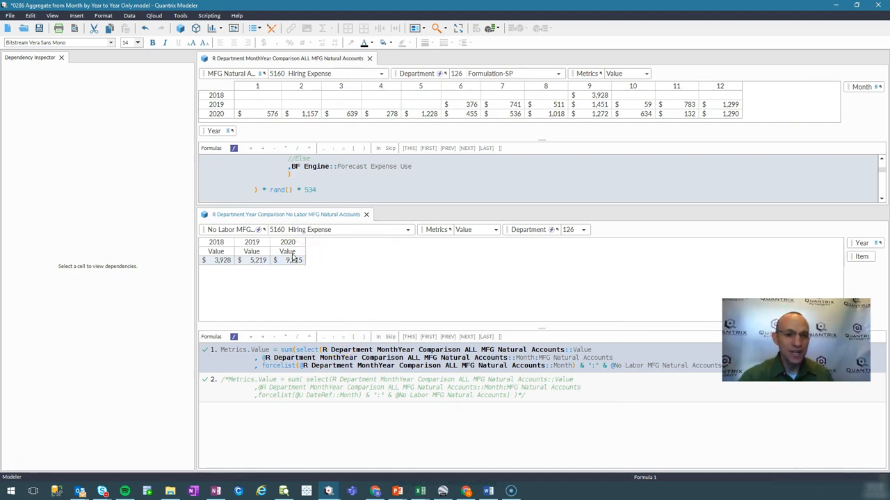
{"action": "mouse_move", "coordinate": [318, 295]}
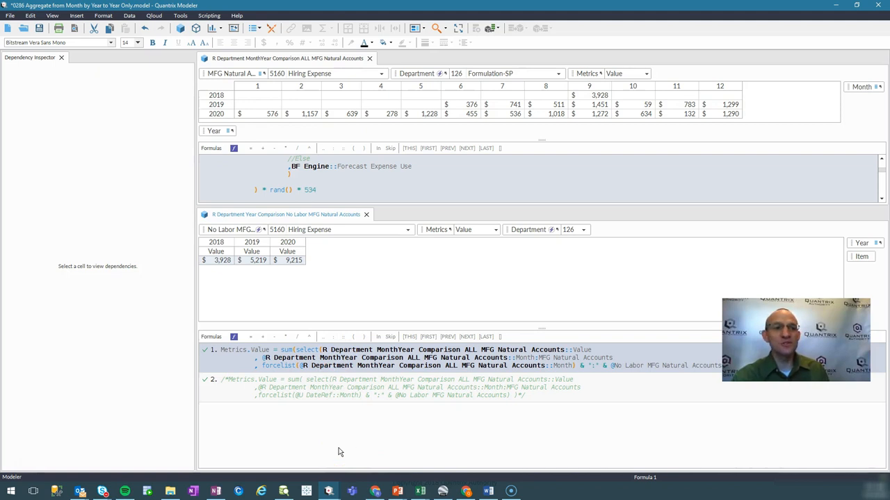
{"action": "mouse_move", "coordinate": [170, 428]}
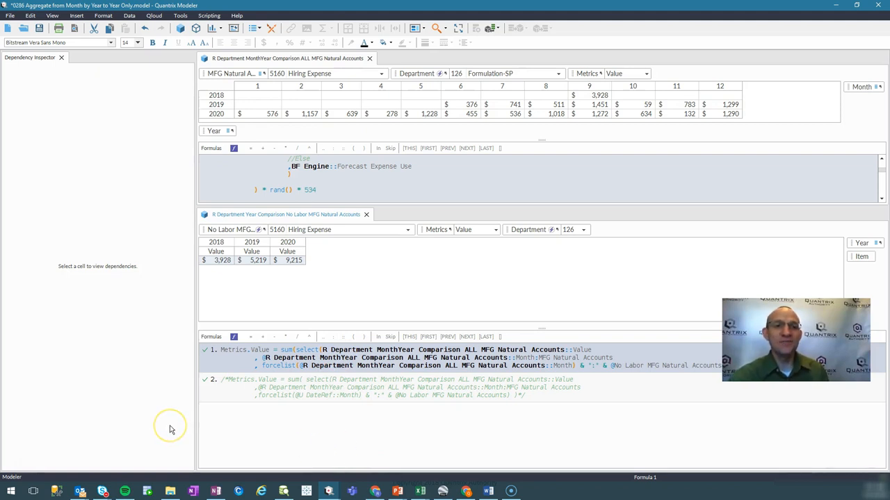